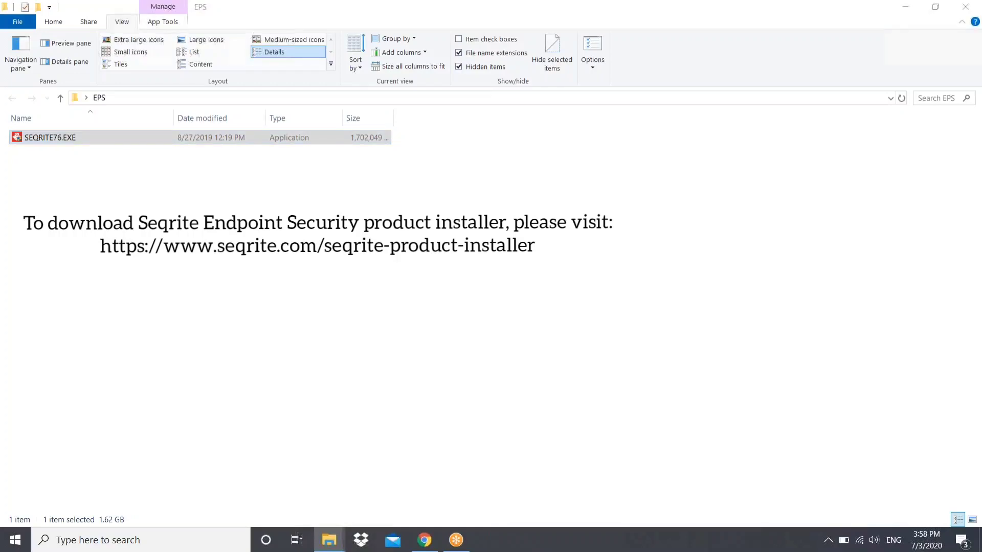
Launch SEQRITE76.EXE from the EPS folder in File Explorer
{"action": "double_click", "coordinate": [50, 137]}
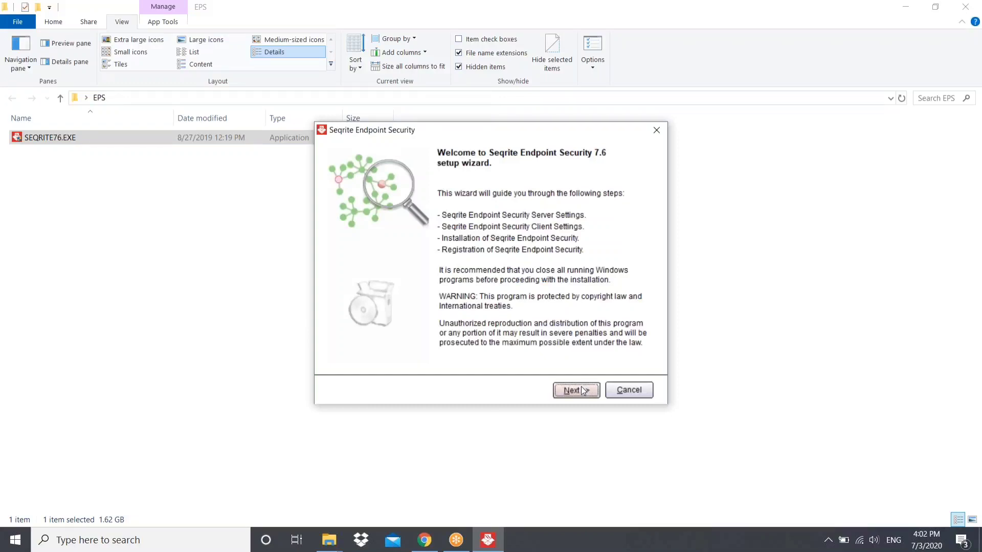
Accept the end user licence and the data-use consent, continuing to the prerequisite check
{"action": "left_click", "coordinate": [575, 391]}
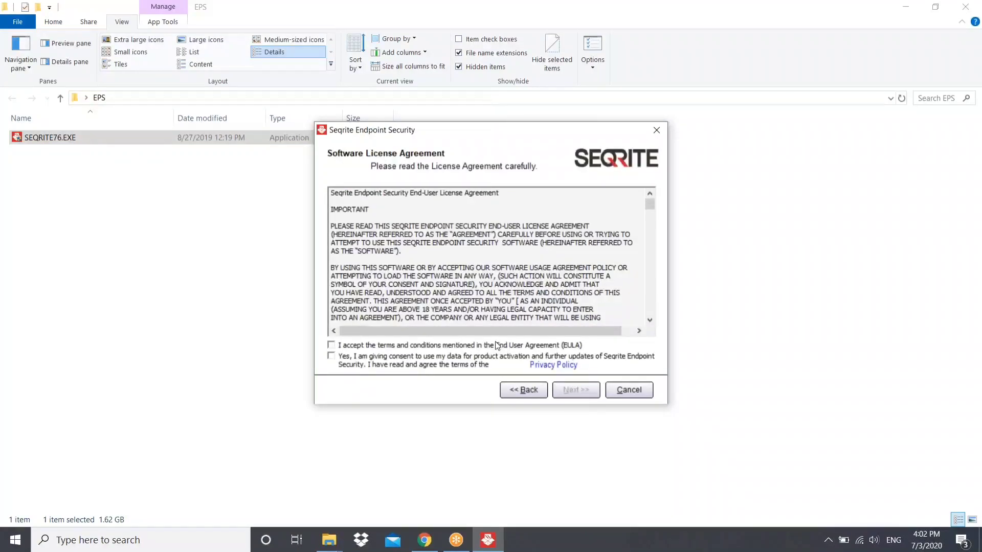
{"action": "left_click", "coordinate": [331, 345]}
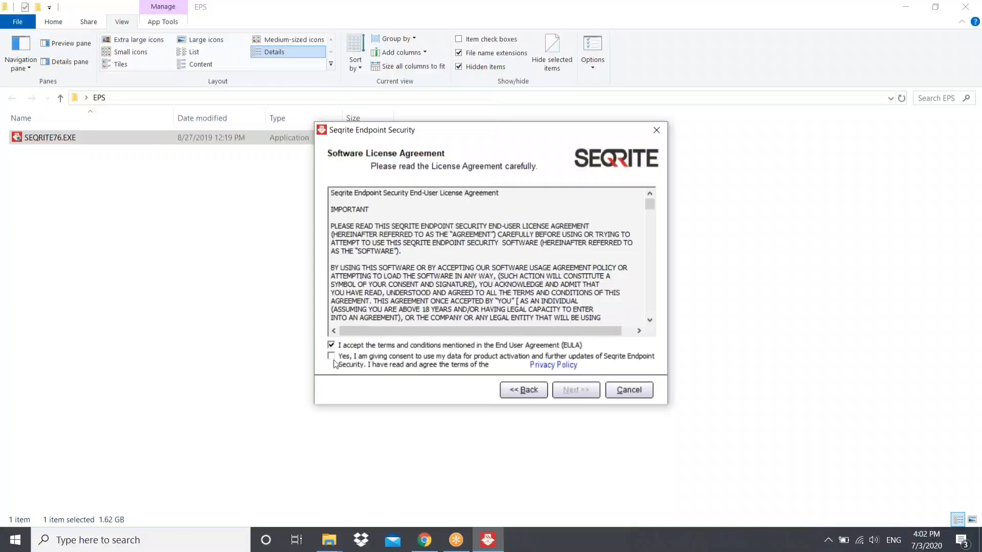
{"action": "left_click", "coordinate": [331, 355]}
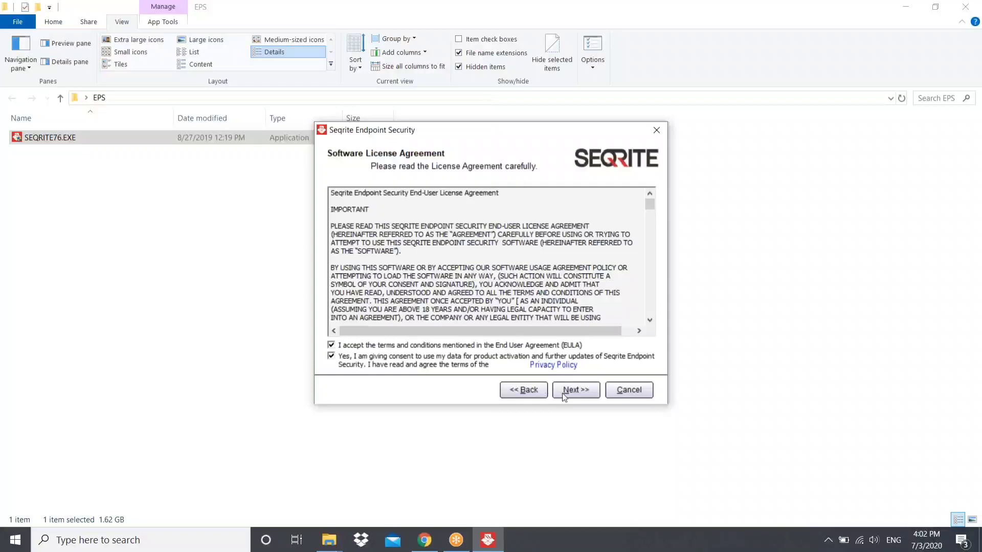
{"action": "mouse_move", "coordinate": [564, 398]}
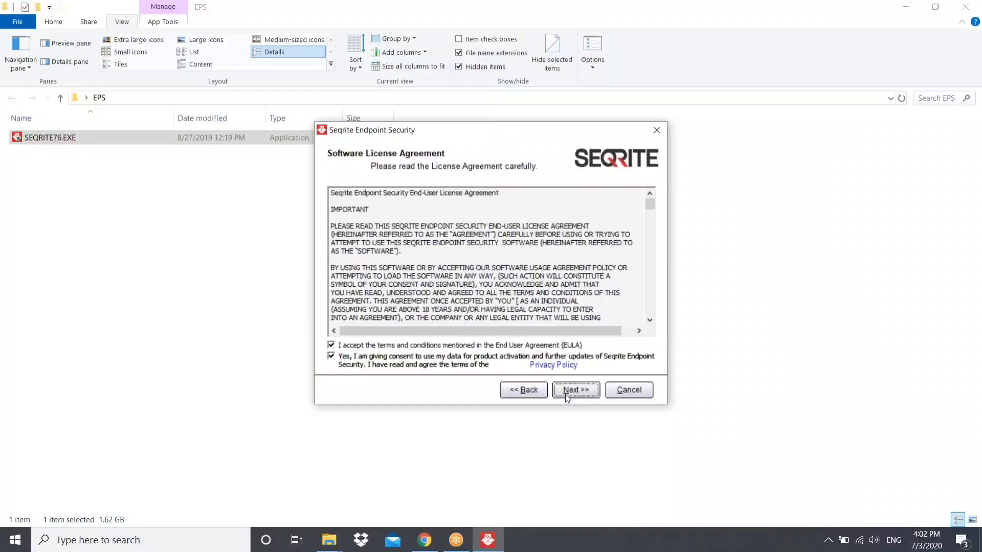
{"action": "left_click", "coordinate": [575, 390]}
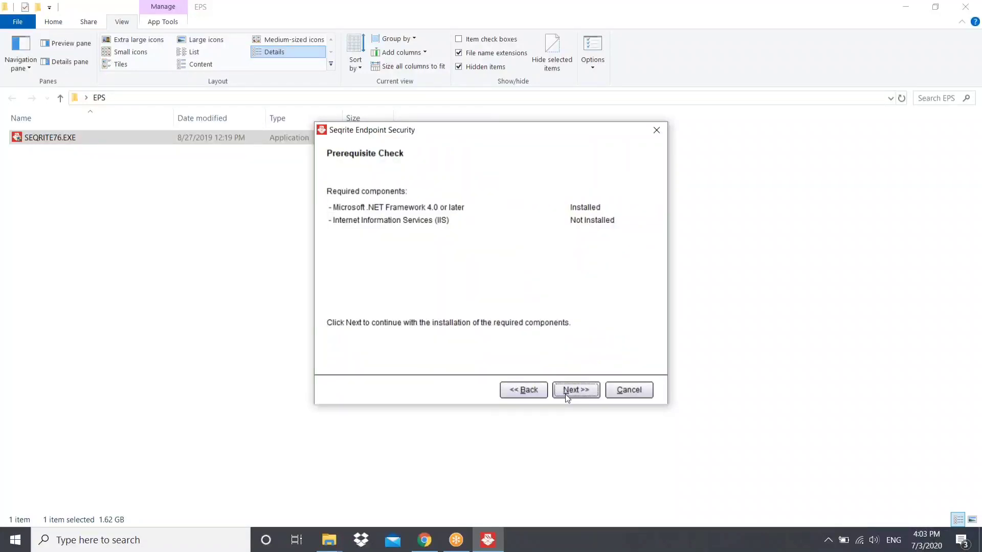
Install the missing IIS components flagged by the prerequisite check
{"action": "left_click", "coordinate": [574, 389]}
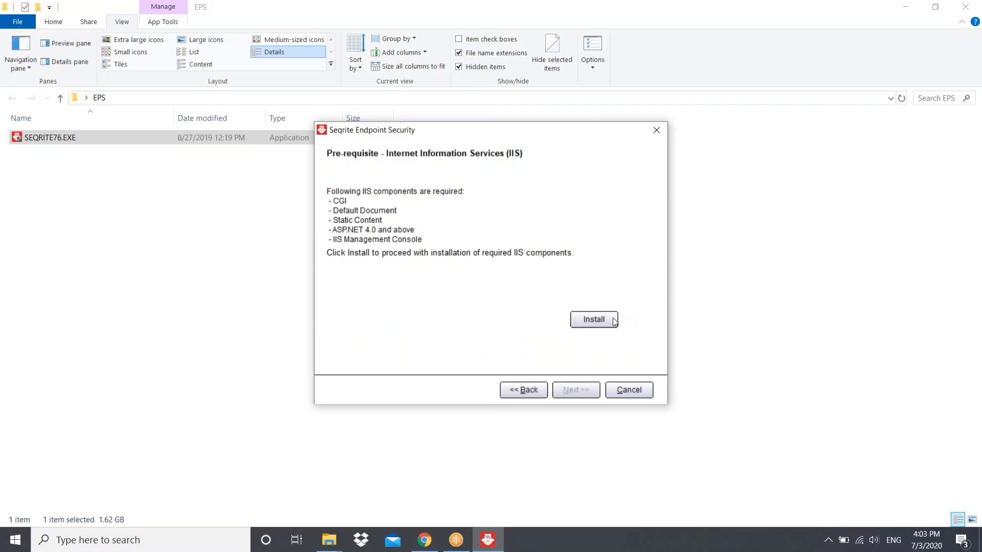
{"action": "left_click", "coordinate": [593, 319]}
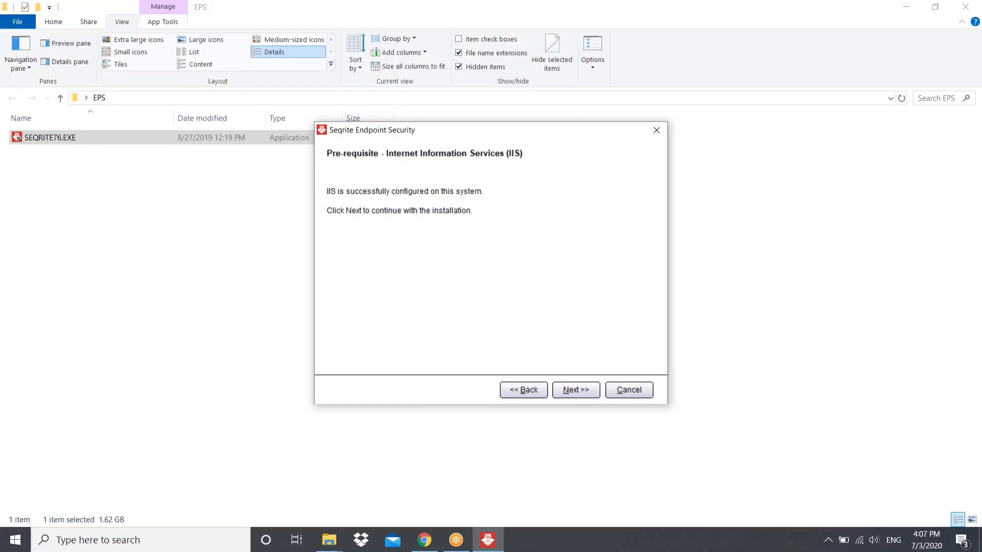
{"action": "mouse_move", "coordinate": [597, 360]}
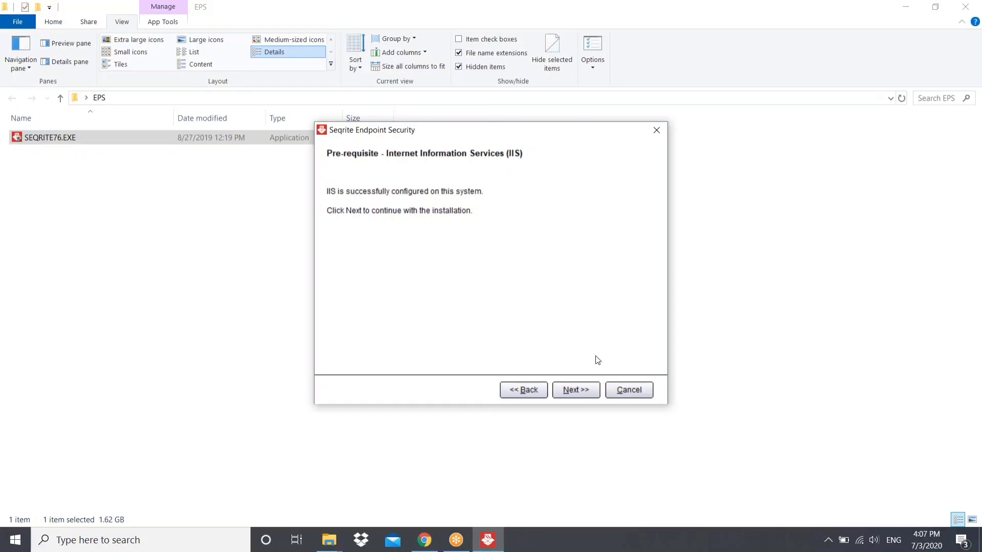
Skip proxy settings and download the MySQL 5.6.42 setup archive
{"action": "left_click", "coordinate": [575, 390]}
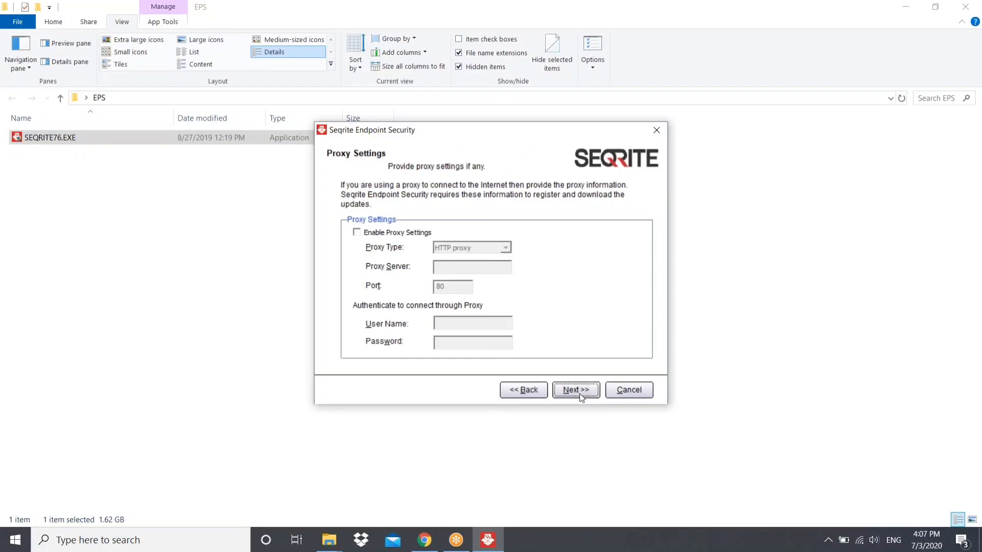
{"action": "left_click", "coordinate": [575, 390]}
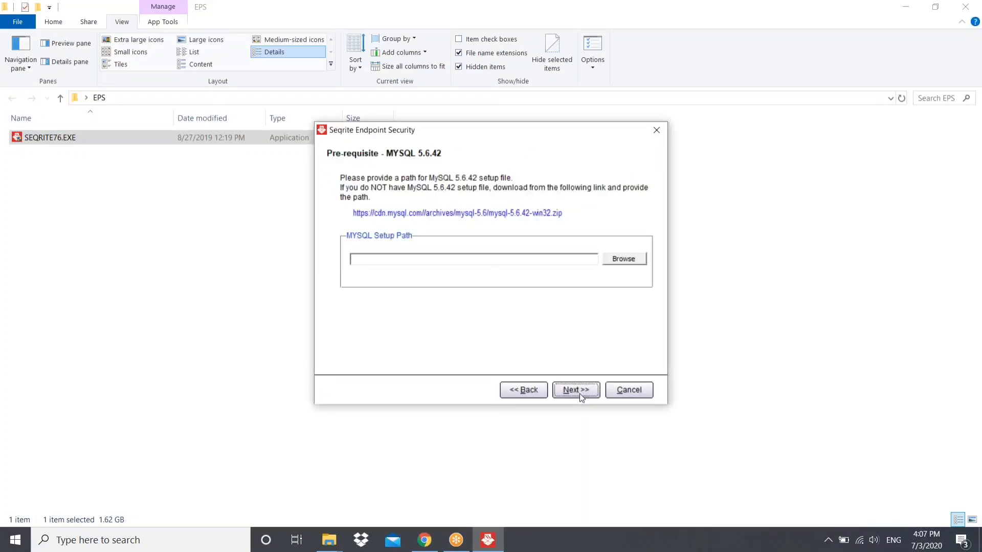
{"action": "mouse_move", "coordinate": [544, 270]}
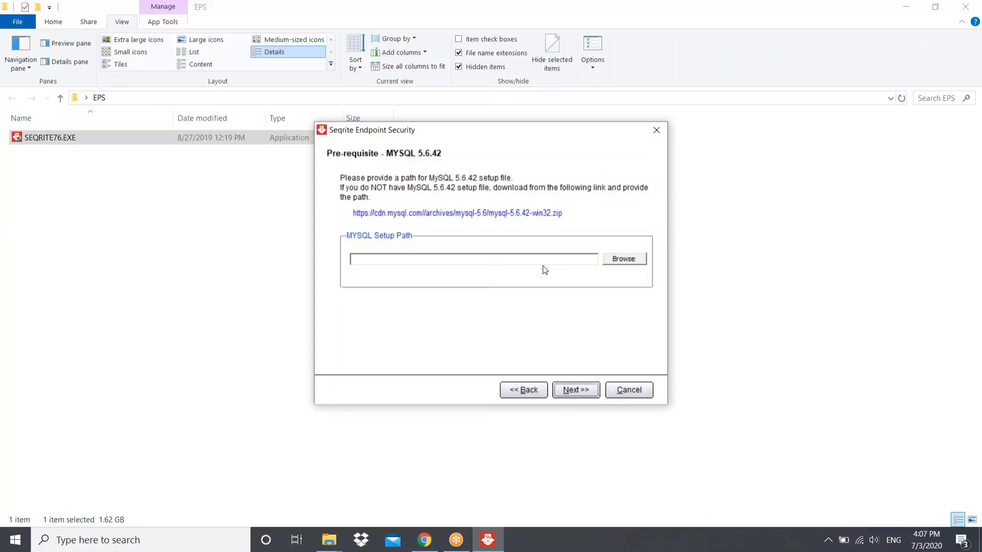
{"action": "left_click", "coordinate": [457, 213]}
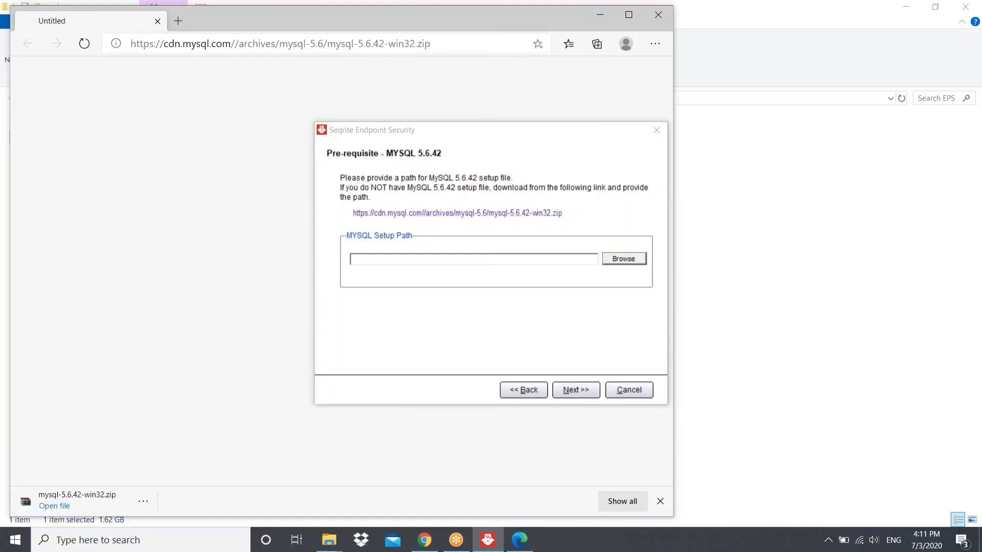
Supply mysql-5.6.42-win32.zip from Downloads as the MySQL setup file and verify it
{"action": "left_click", "coordinate": [623, 259]}
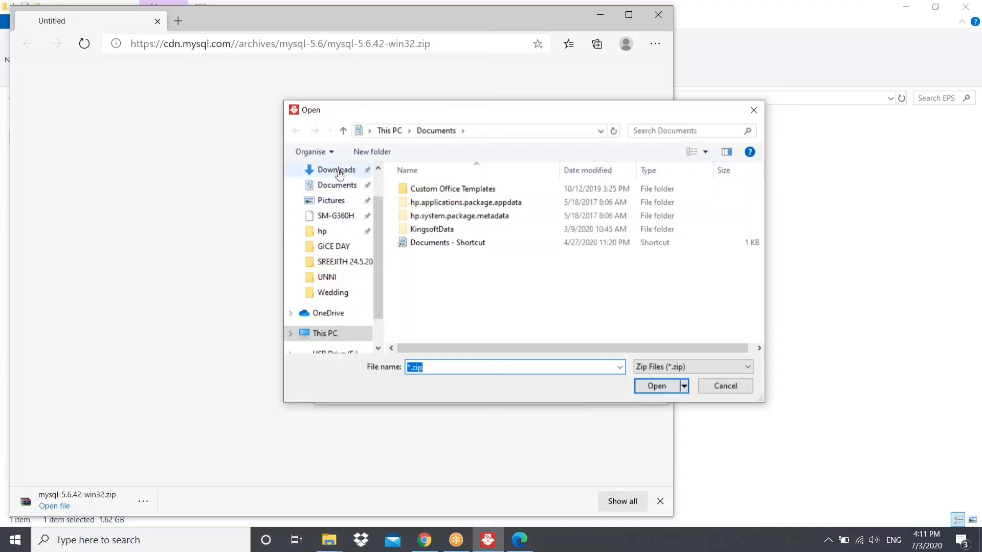
{"action": "left_click", "coordinate": [336, 170]}
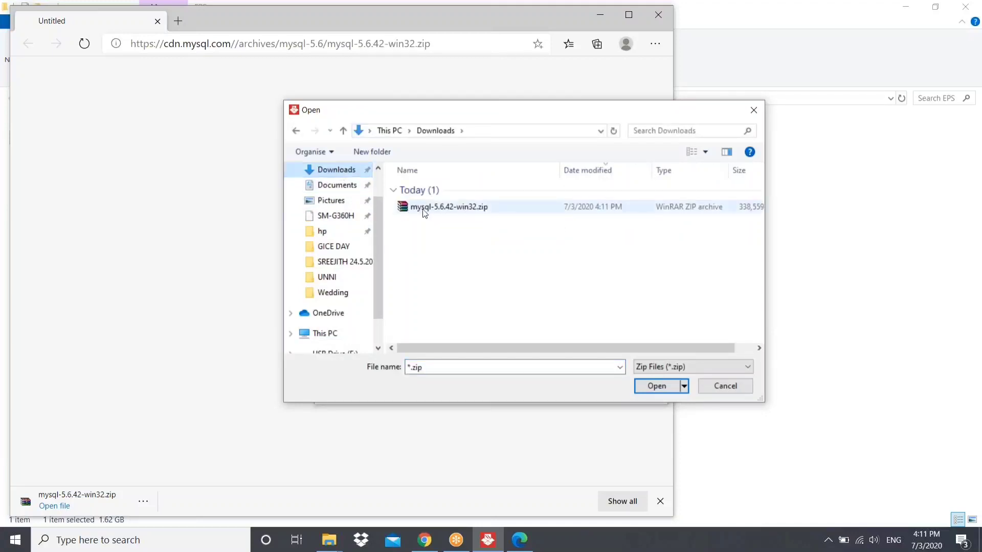
{"action": "left_click", "coordinate": [656, 385]}
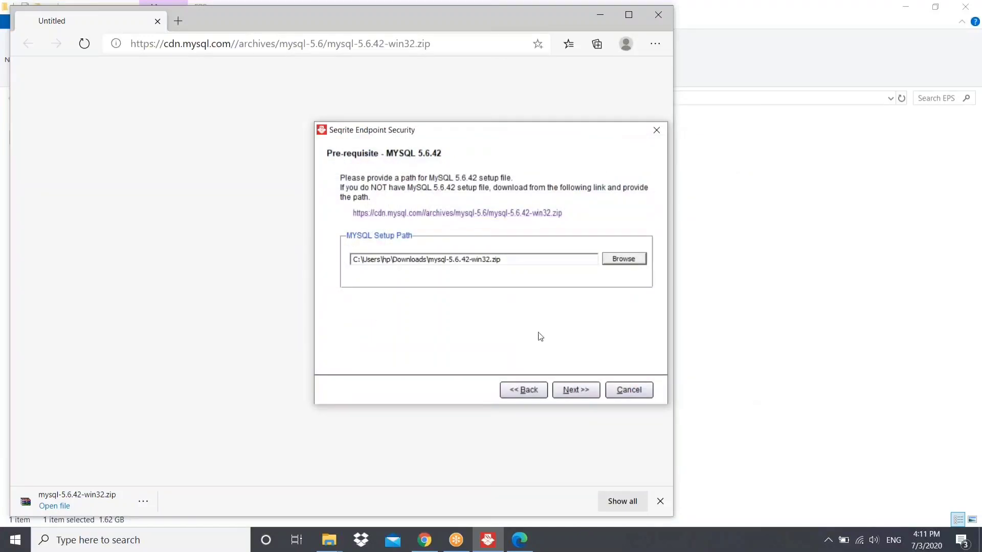
{"action": "left_click", "coordinate": [574, 390]}
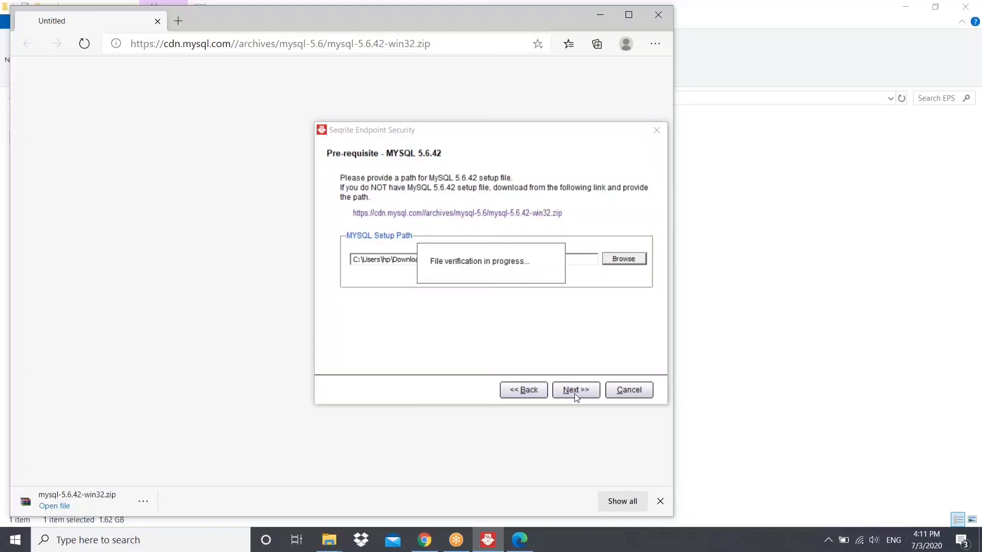
{"action": "left_click", "coordinate": [574, 390]}
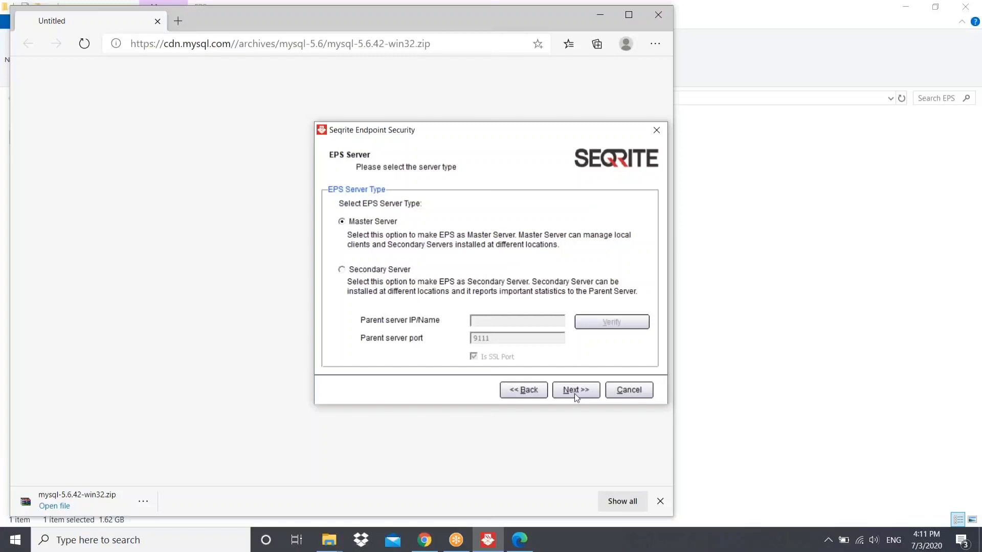
{"action": "mouse_move", "coordinate": [630, 8]}
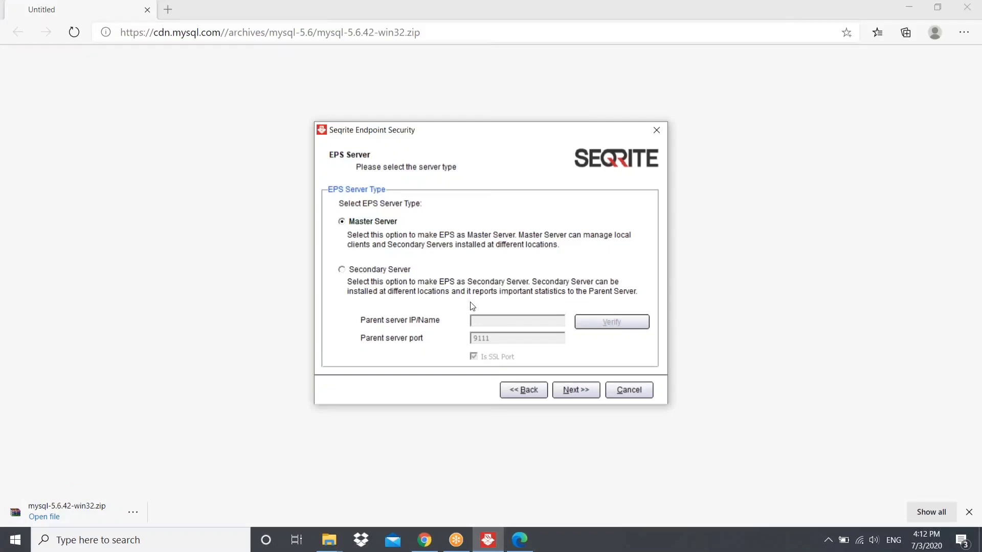
{"action": "mouse_move", "coordinate": [567, 383]}
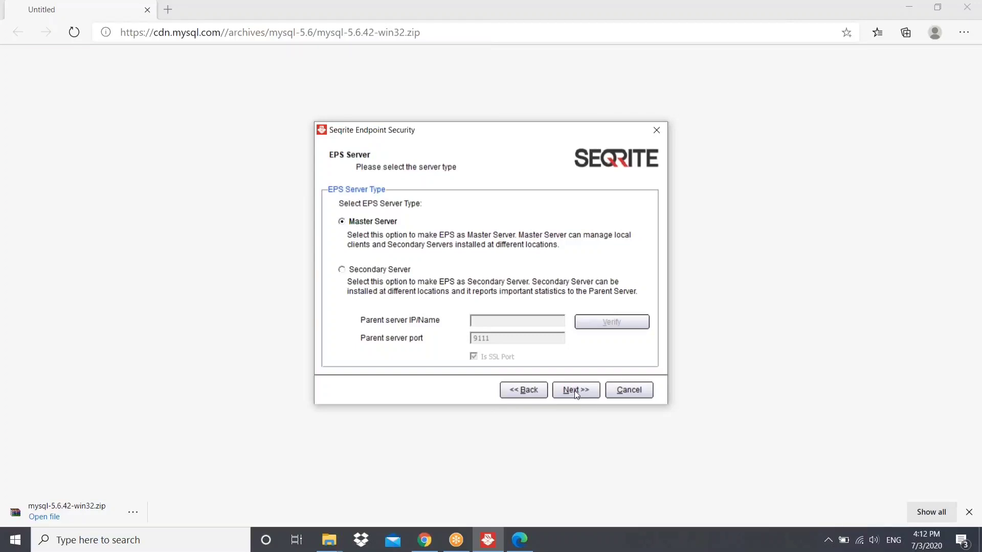
Confirm Master Server as the server type and keep the default installation folder
{"action": "left_click", "coordinate": [575, 390]}
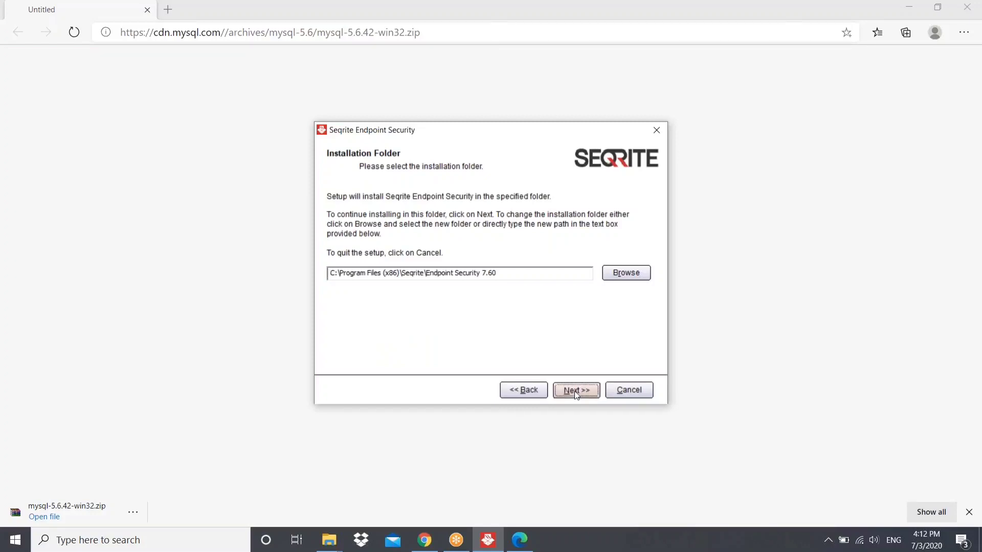
{"action": "left_click", "coordinate": [575, 390]}
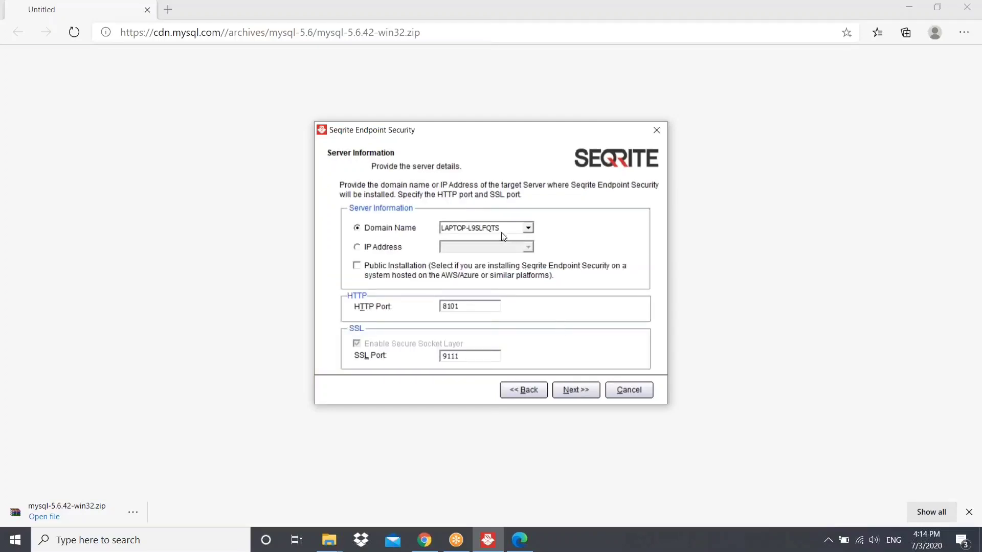
Keep the server identified by domain name and confirm the server ports
{"action": "left_click", "coordinate": [357, 247]}
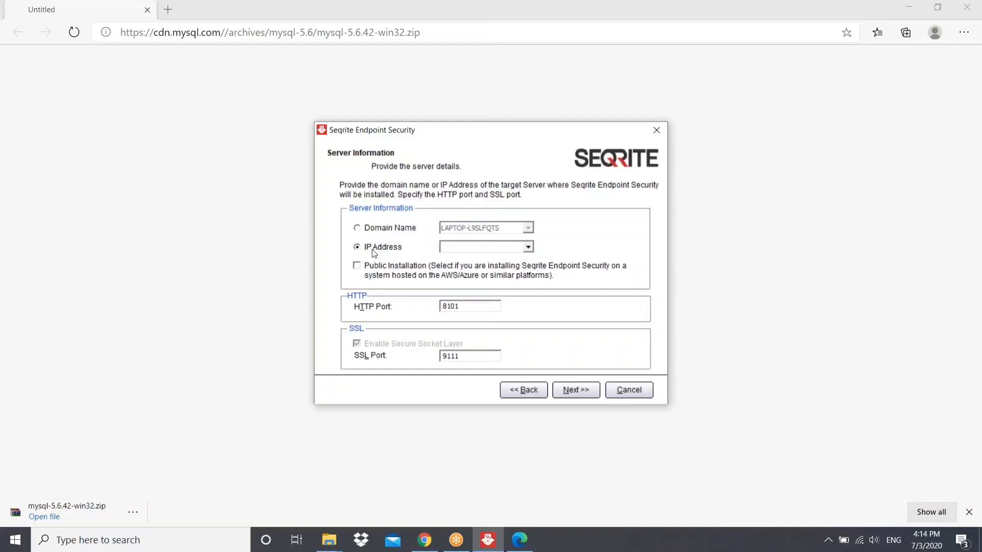
{"action": "left_click", "coordinate": [357, 227]}
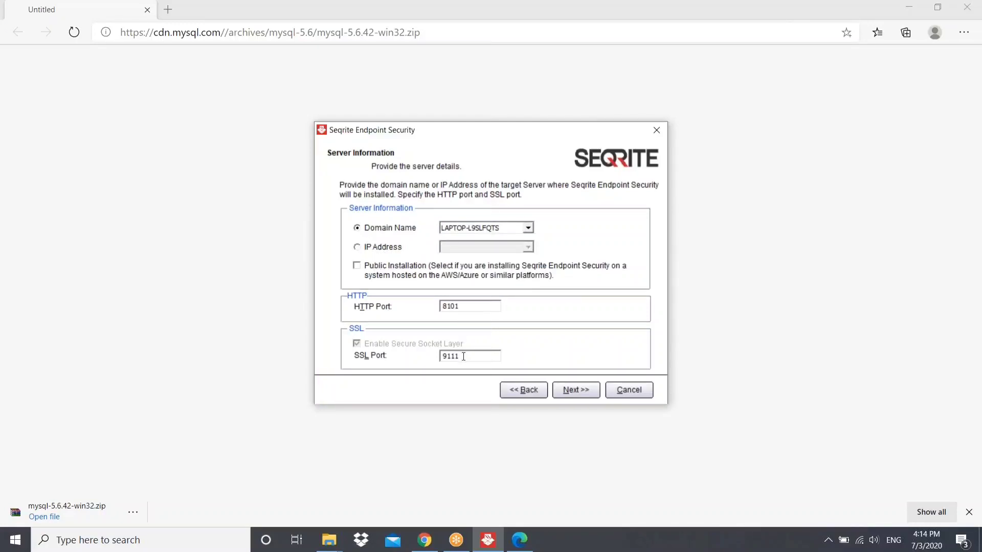
{"action": "left_click", "coordinate": [575, 389]}
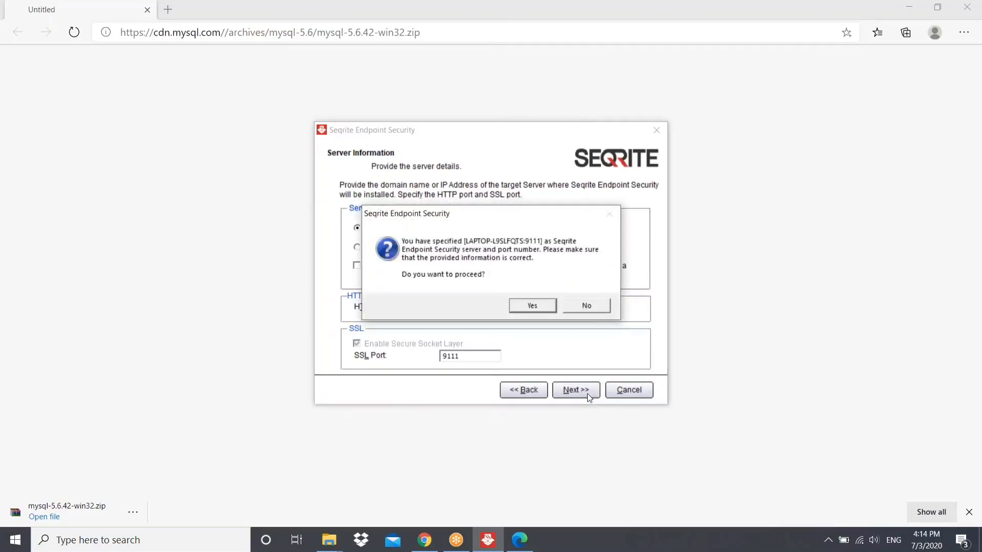
{"action": "left_click", "coordinate": [531, 306]}
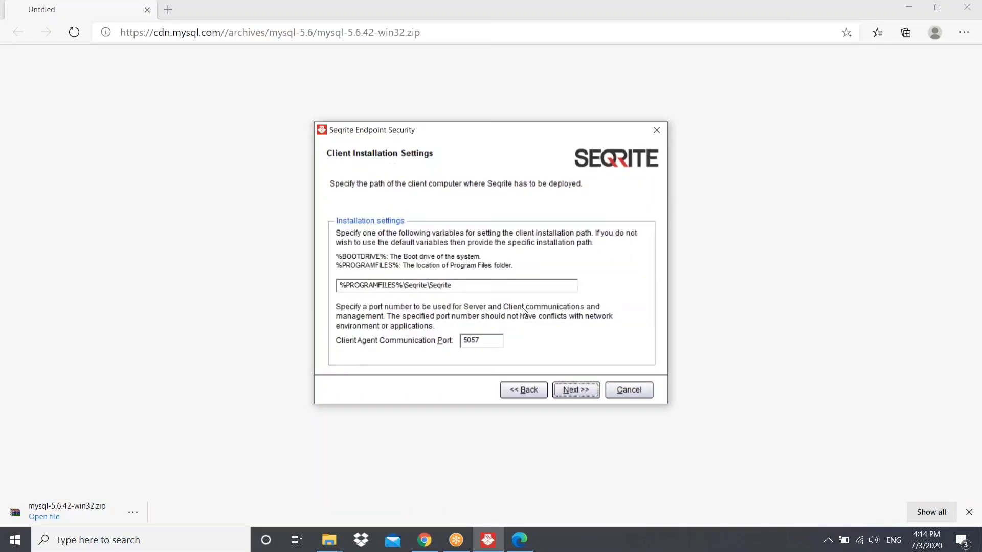
Accept default client installation settings and set the administrator and client passwords
{"action": "left_click", "coordinate": [575, 390]}
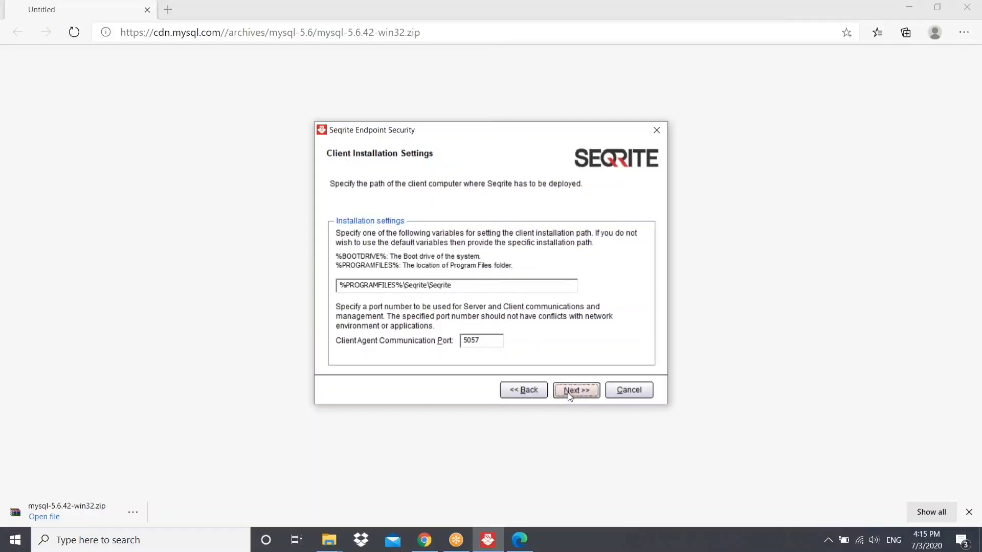
{"action": "left_click", "coordinate": [575, 390]}
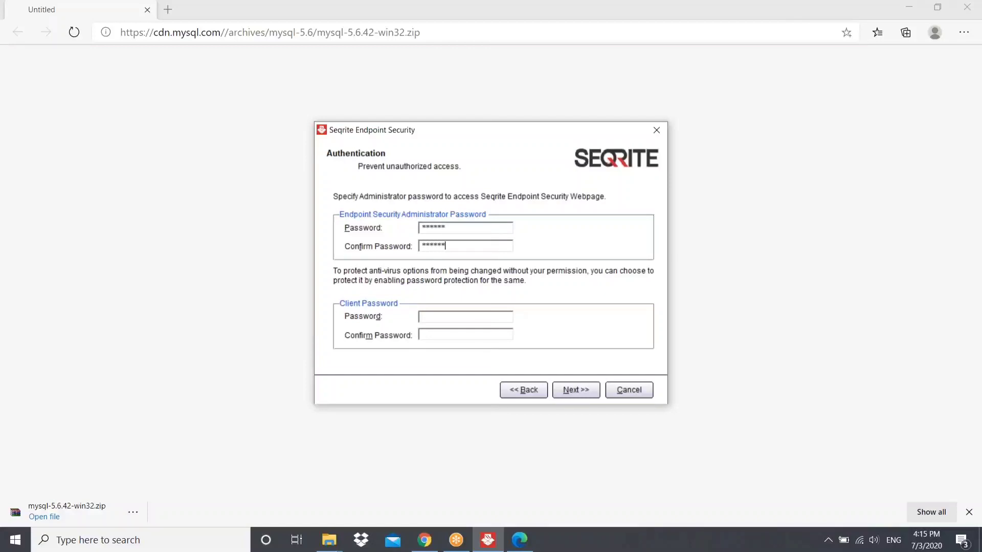
{"action": "type", "text": "******"}
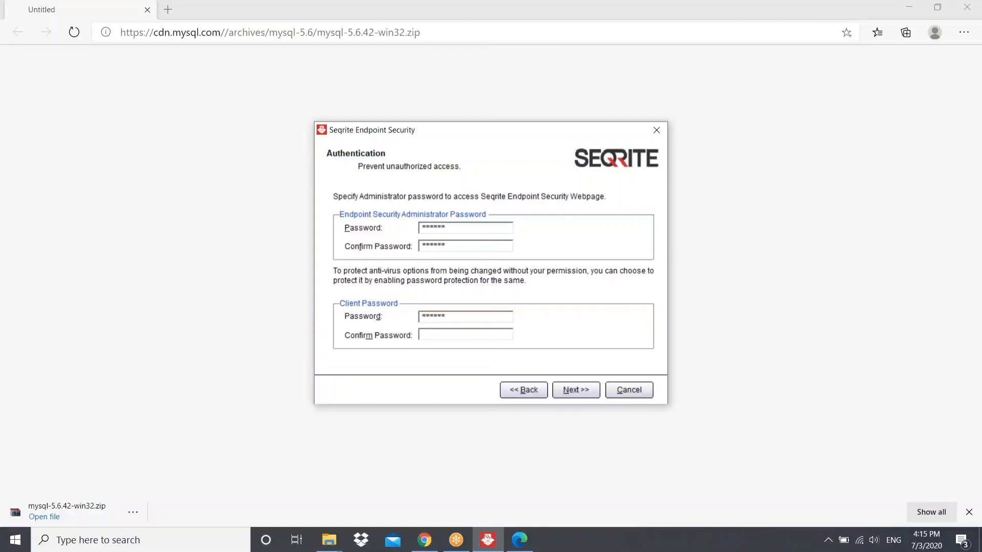
{"action": "type", "text": "*****"}
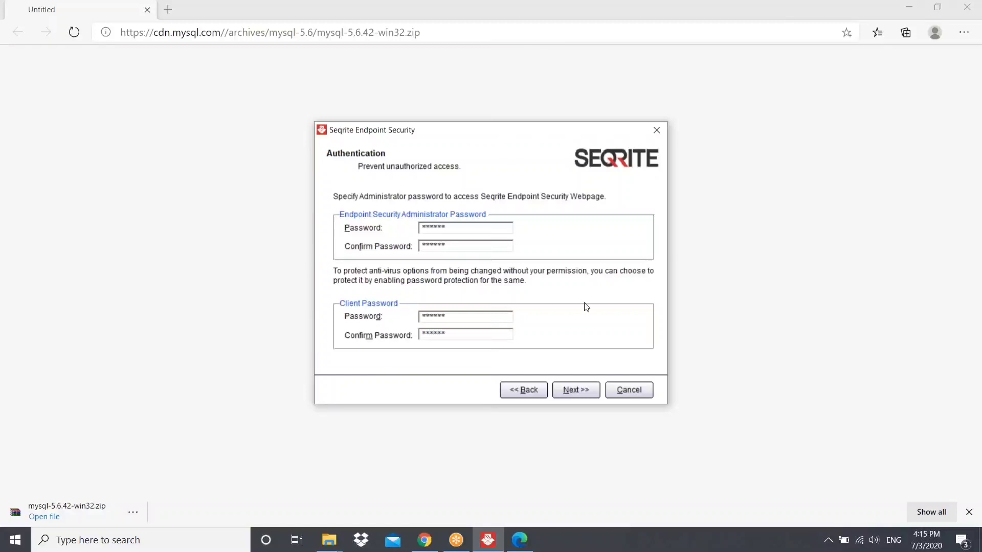
{"action": "left_click", "coordinate": [574, 390]}
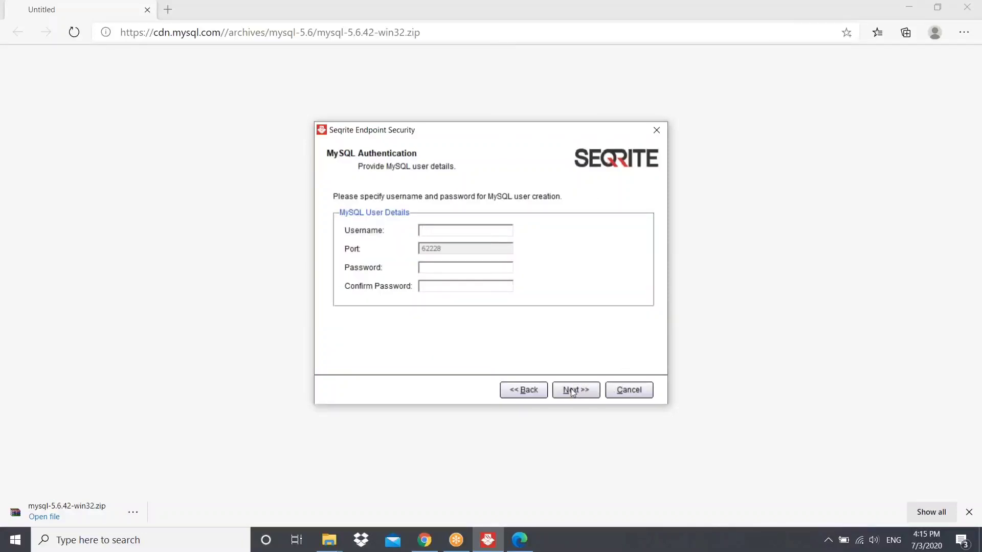
Enter MySQL user root with its password, approve the summary, and acknowledge the network interruption
{"action": "type", "text": "root"}
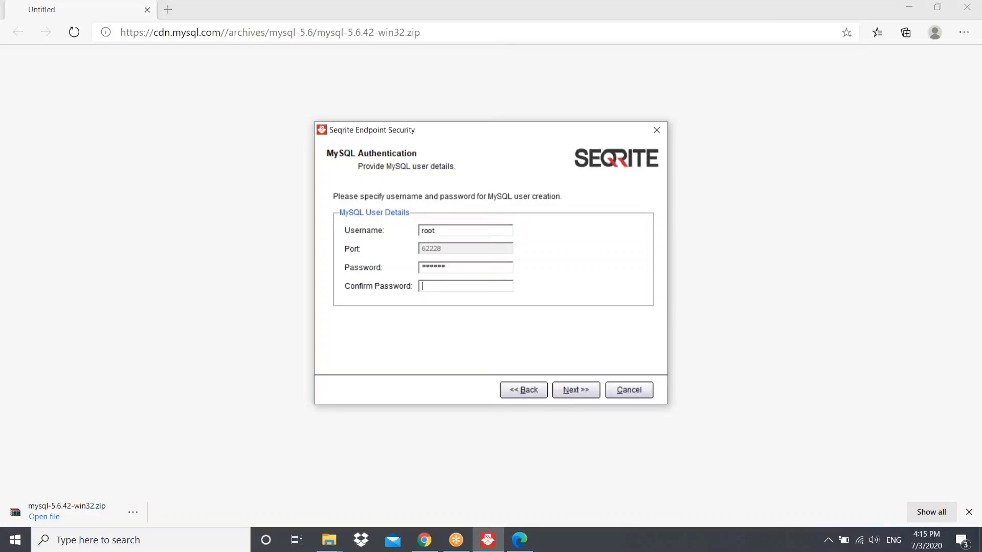
{"action": "type", "text": "******"}
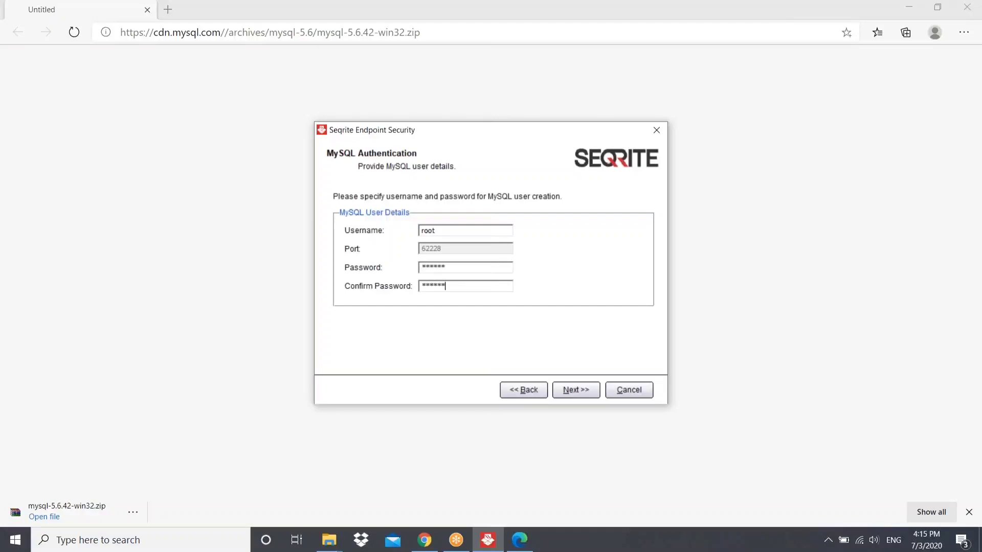
{"action": "left_click", "coordinate": [575, 389]}
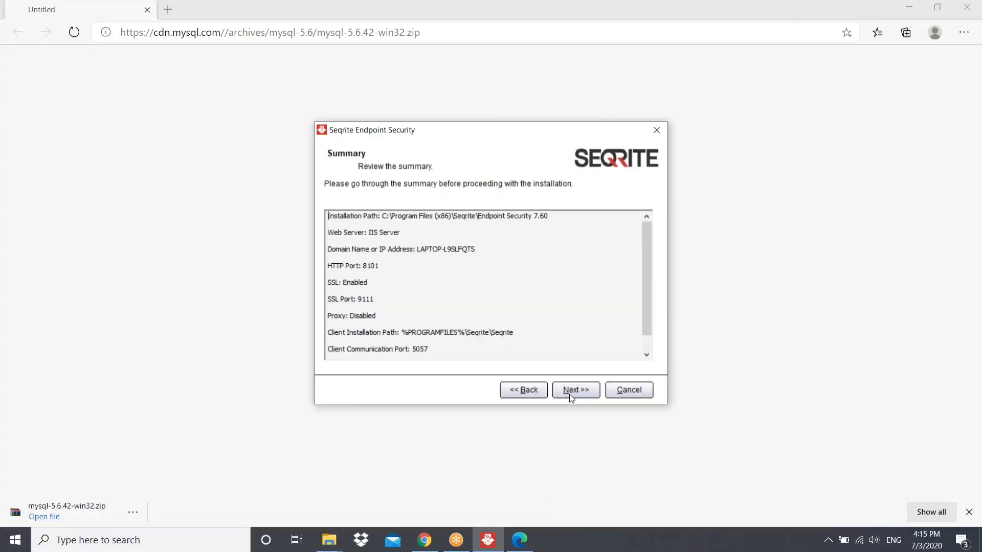
{"action": "left_click", "coordinate": [574, 389]}
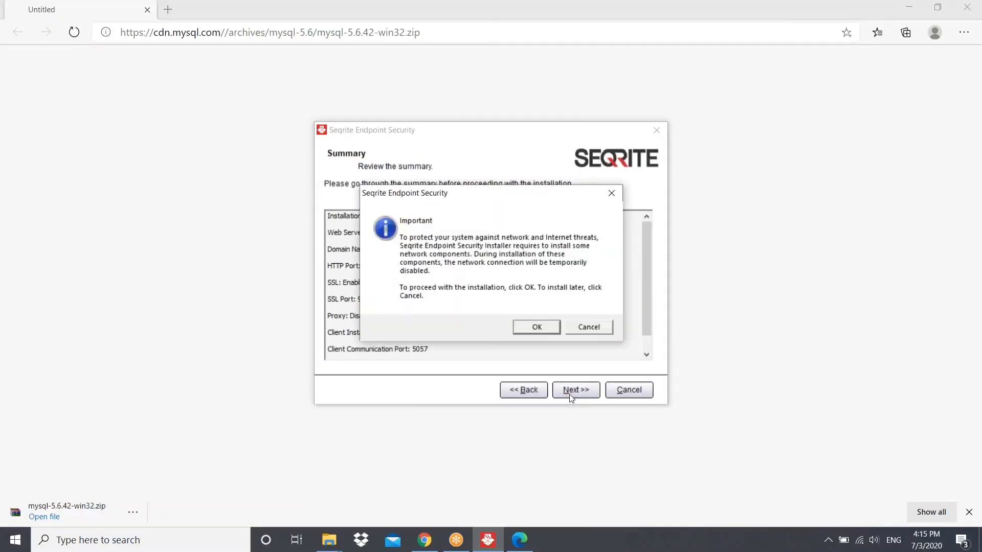
{"action": "left_click", "coordinate": [535, 326]}
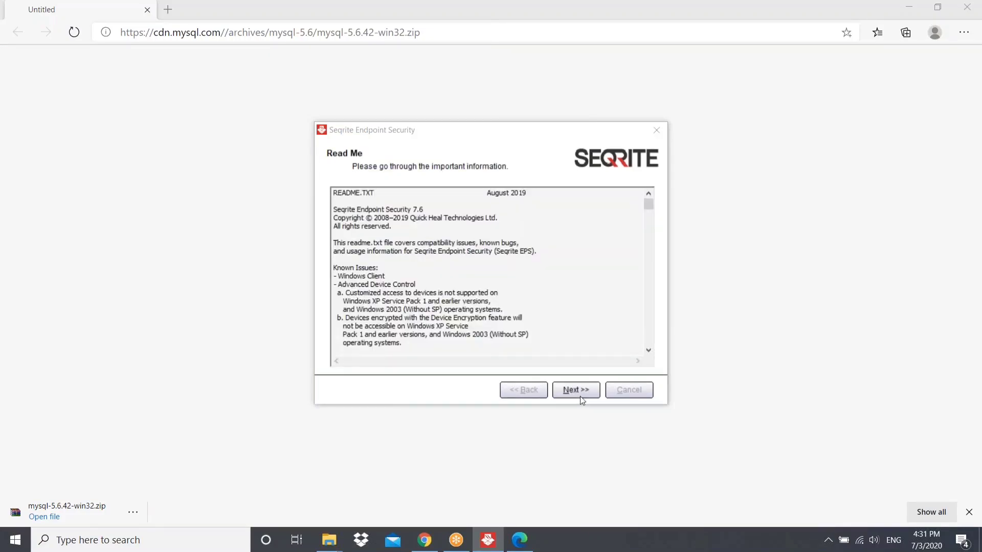
Move past the Read Me and Things to do pages to reach registration
{"action": "left_click", "coordinate": [574, 390]}
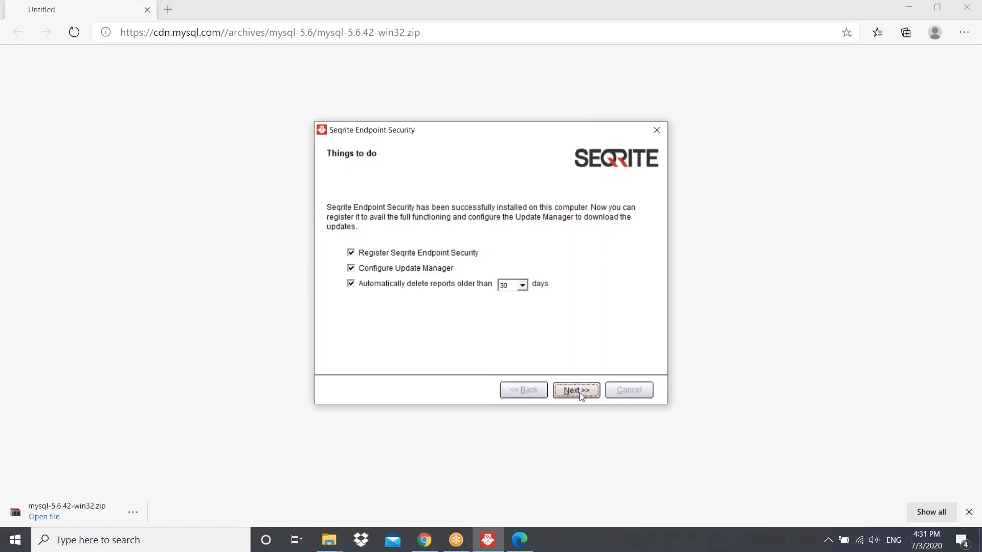
{"action": "left_click", "coordinate": [575, 389]}
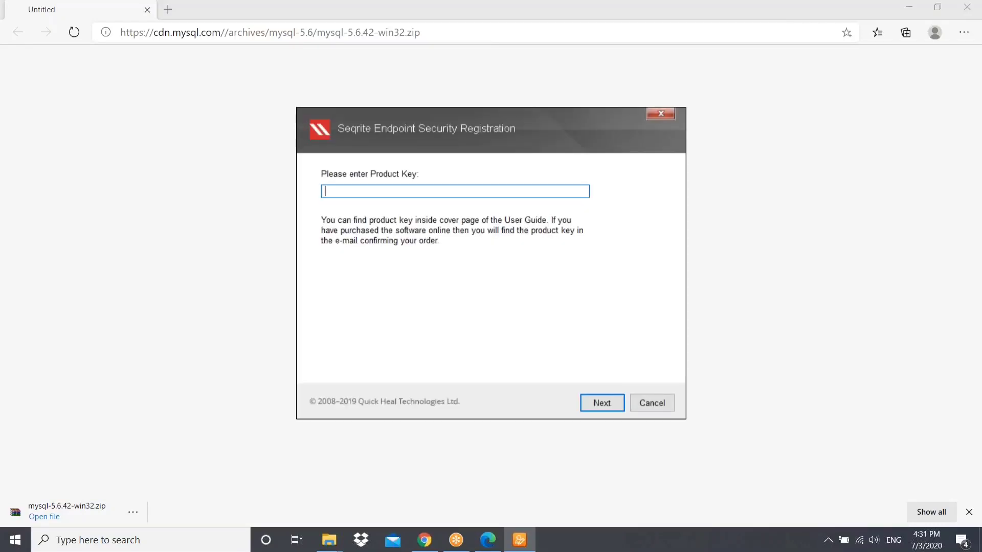